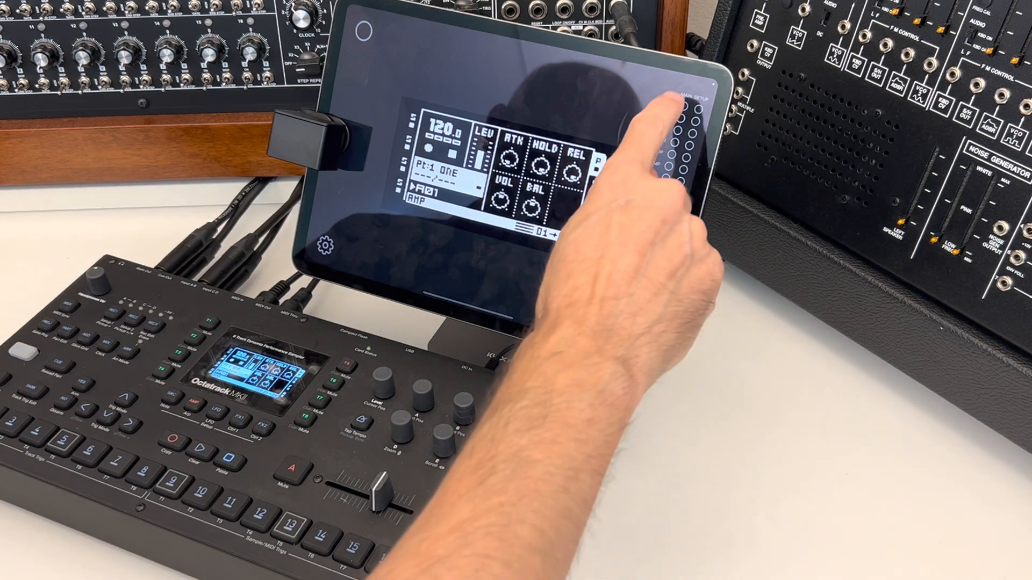
Expand the side page list (FLEX through DARK REV) and select a page from it
click(694, 122)
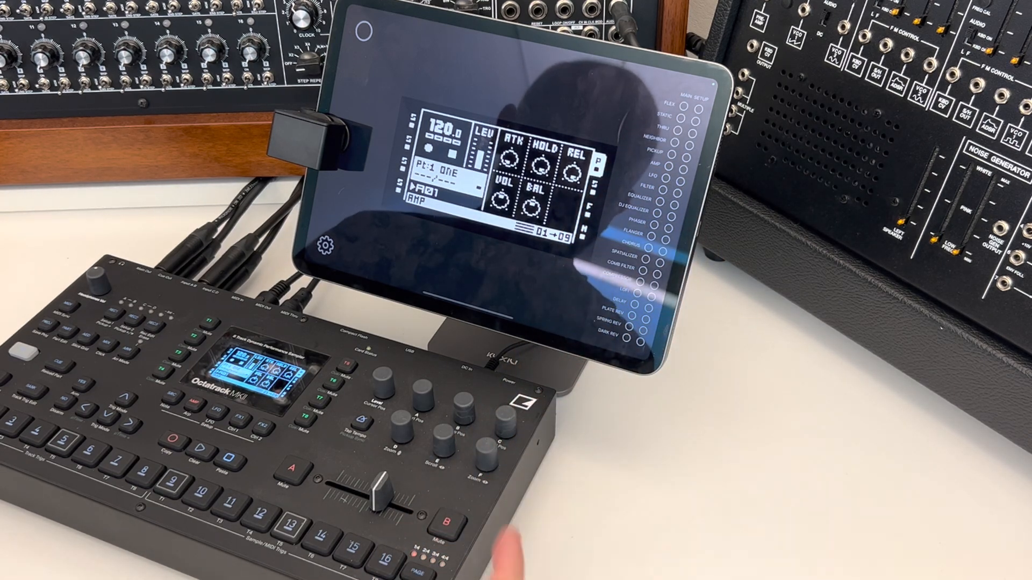
click(651, 192)
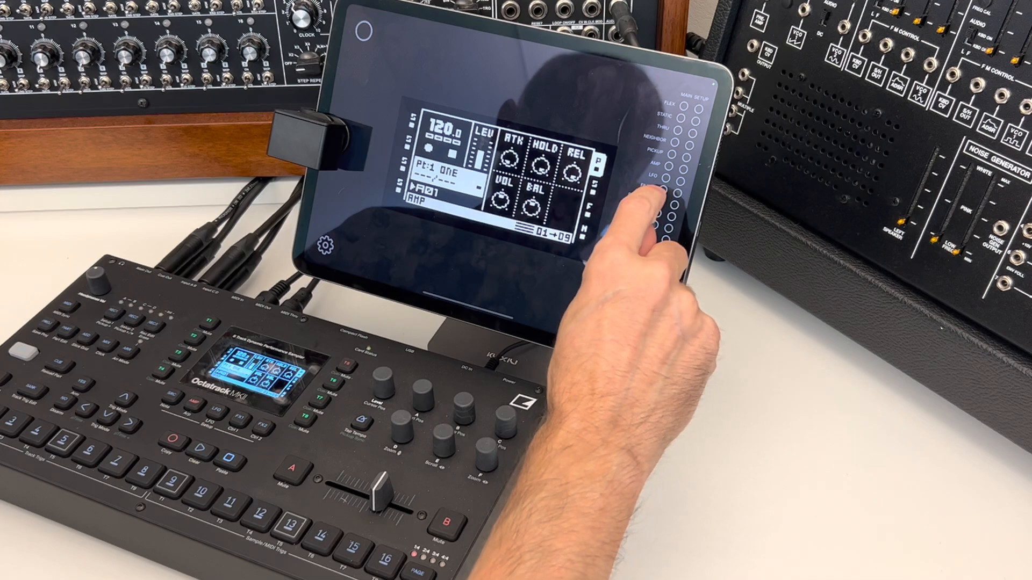